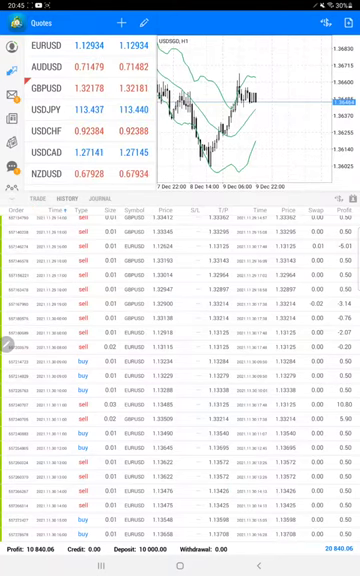
Switch from the MetaTrader 4 trade history to the strategy report PDF
{"action": "left_click", "coordinate": [180, 556]}
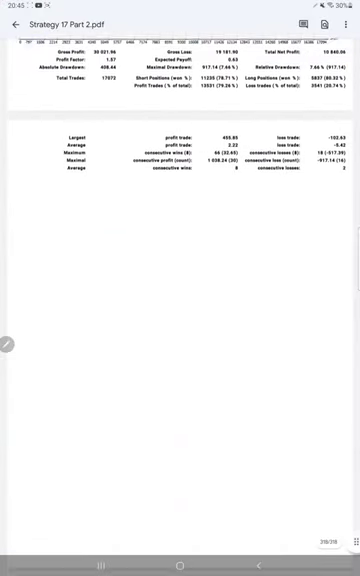
Scroll the report down to the statistics table and annotate 'R:R:- 1:0.40' and 'B.E.:-' in red
{"action": "scroll", "scroll_direction": "down", "scroll_amount": 3}
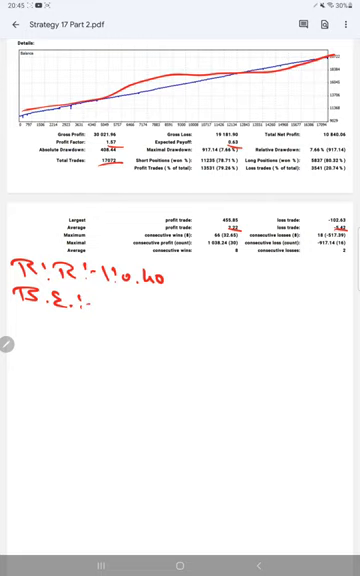
Write the breakeven figure of about 72% after 'B.E.:-' and start the 'Acc' label beneath it
{"action": "type", "text": "7]"}
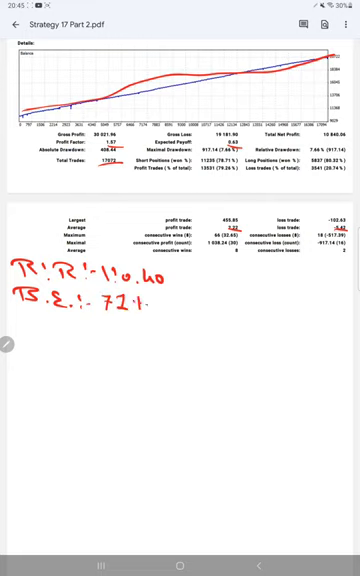
{"action": "type", "text": "Acc"}
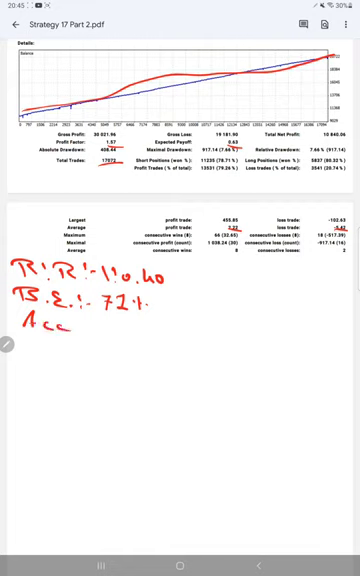